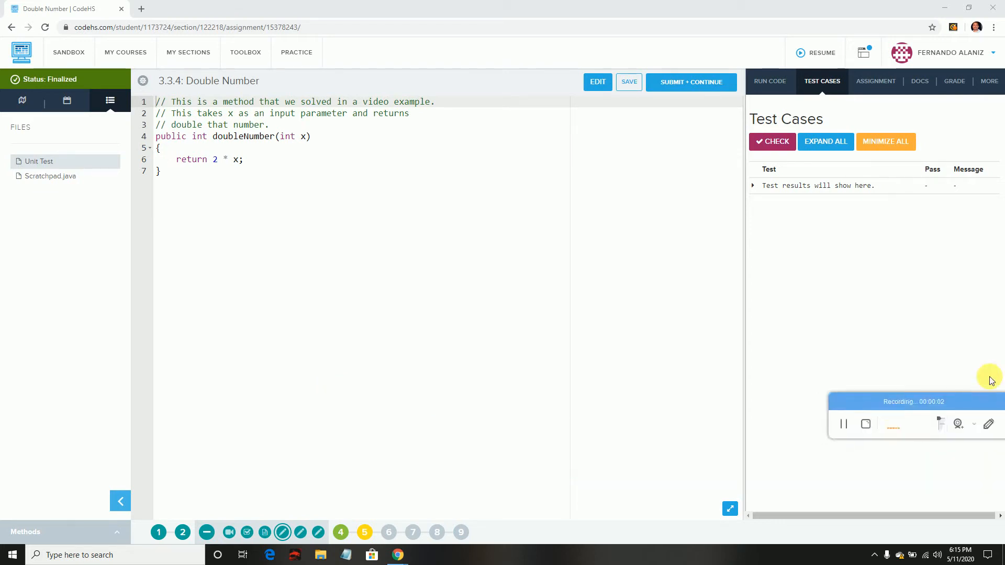
{"action": "mouse_move", "coordinate": [3, 314]}
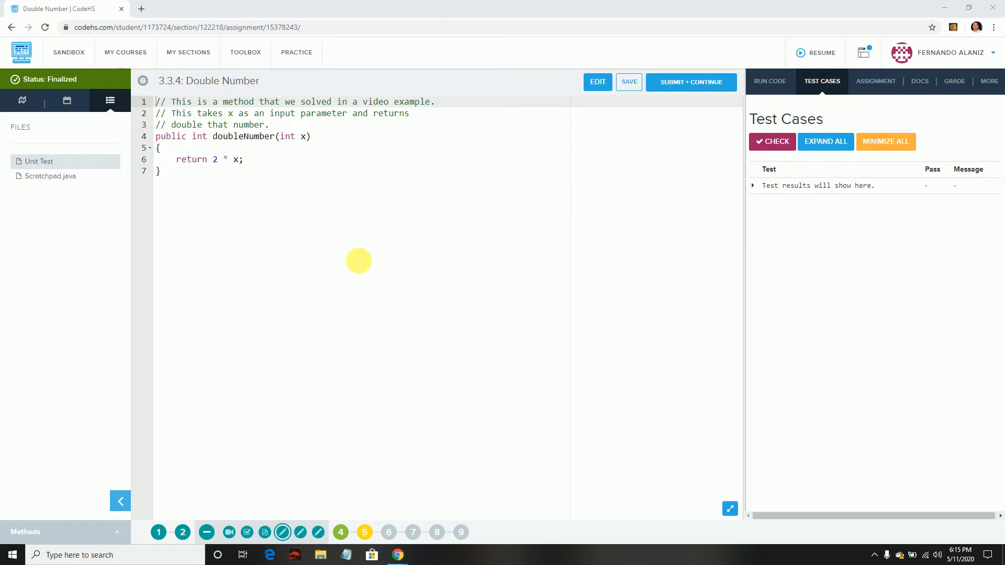
{"action": "mouse_move", "coordinate": [341, 115]}
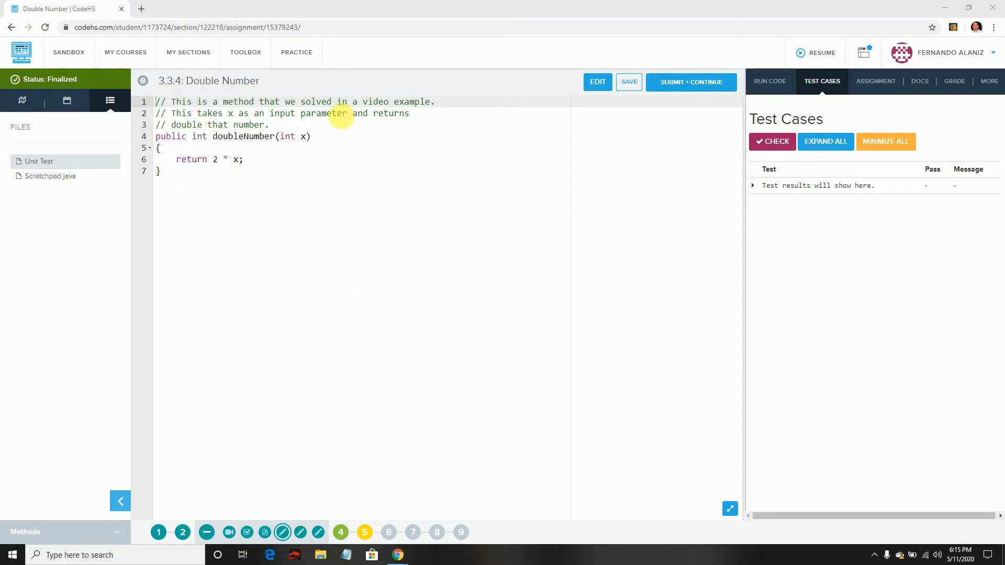
{"action": "mouse_move", "coordinate": [259, 249]}
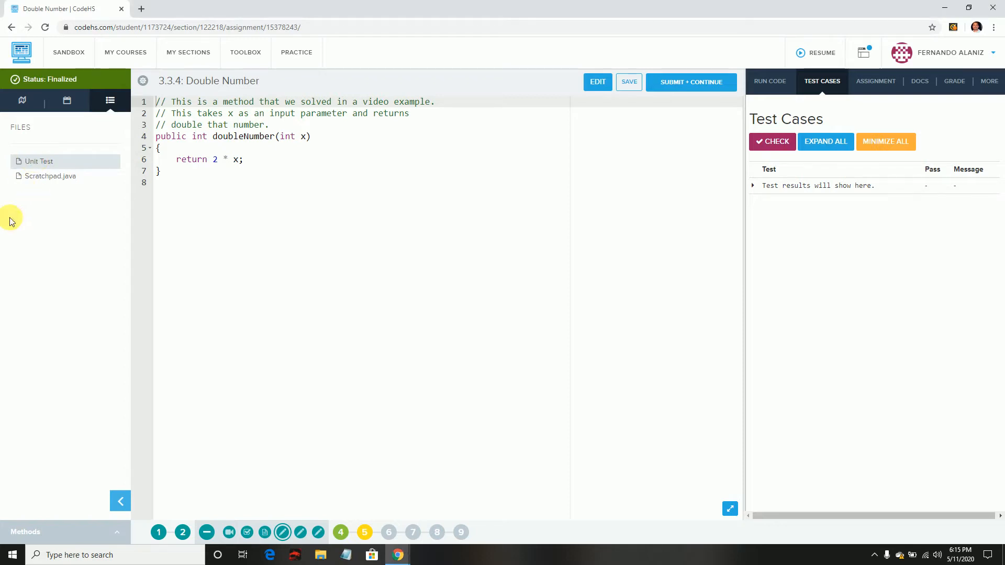
Review the doubleNumber method in Scratchpad.java, highlighting its name and parameter x.
{"action": "left_click", "coordinate": [50, 176]}
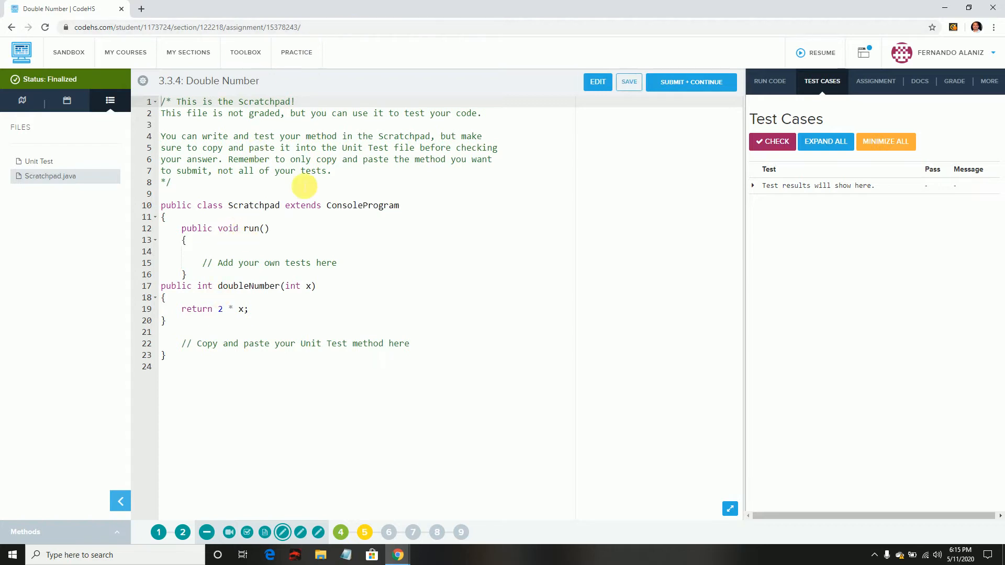
{"action": "mouse_move", "coordinate": [311, 330]}
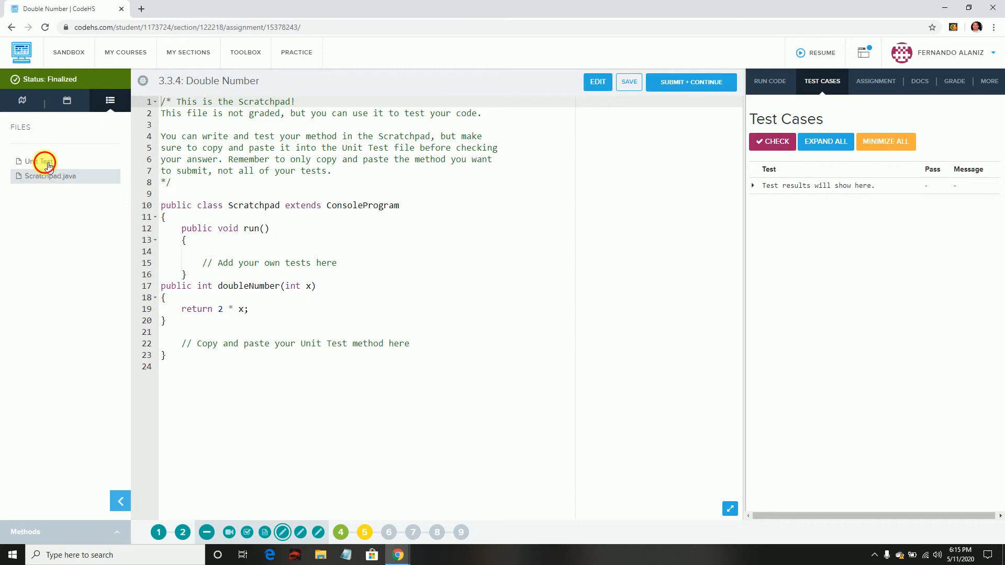
{"action": "left_click", "coordinate": [38, 161]}
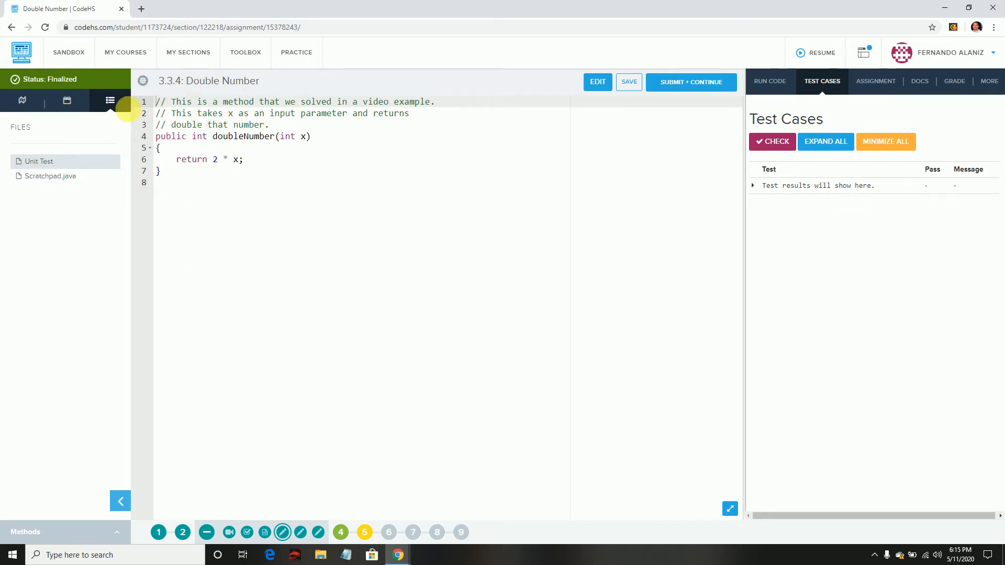
{"action": "left_click", "coordinate": [51, 176]}
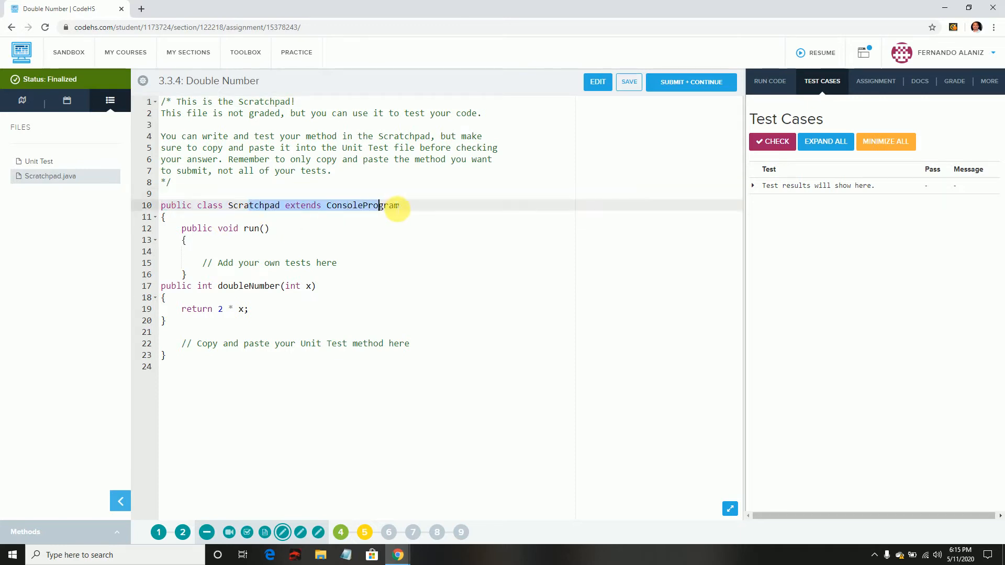
{"action": "mouse_move", "coordinate": [307, 315]}
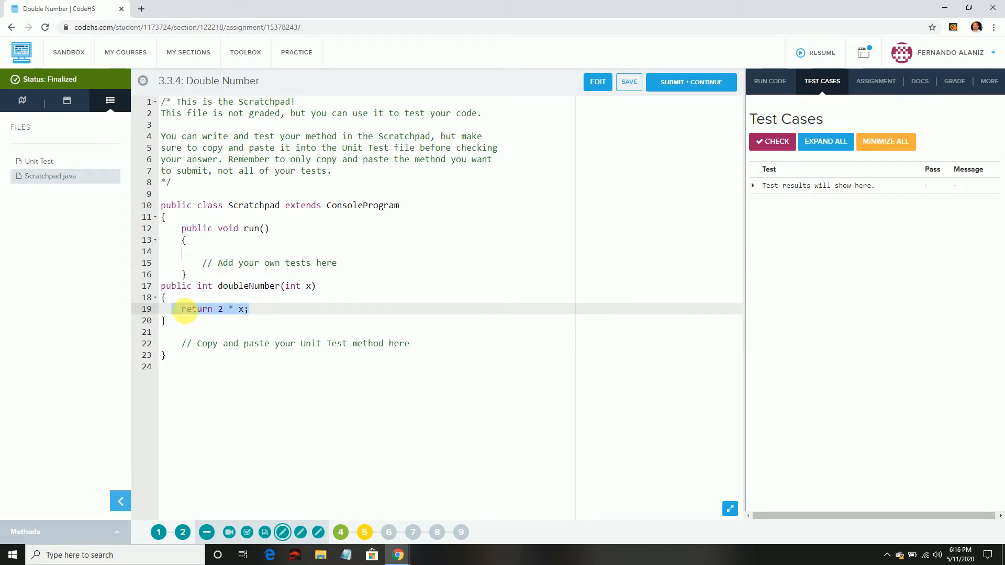
{"action": "double_click", "coordinate": [245, 286]}
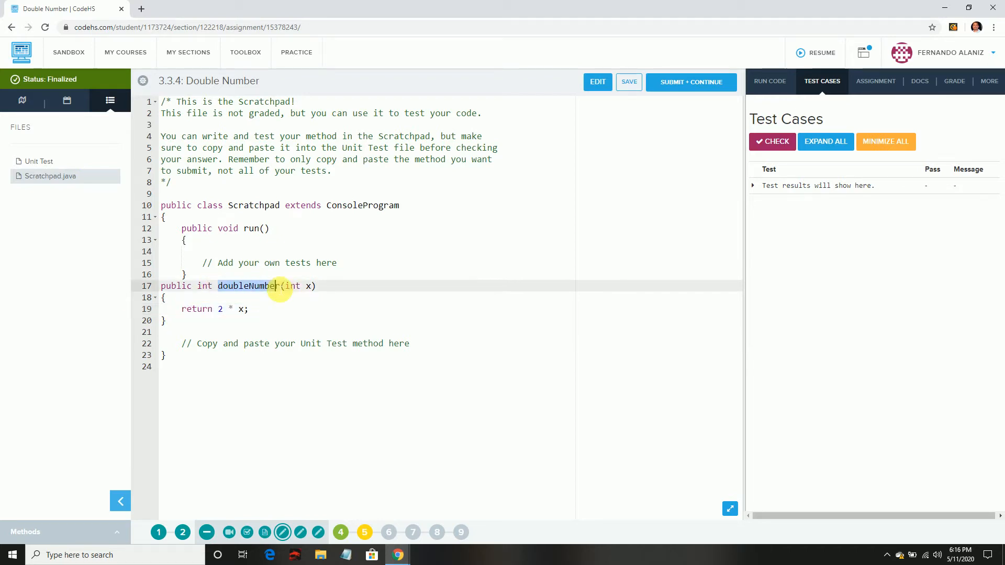
{"action": "double_click", "coordinate": [292, 286]}
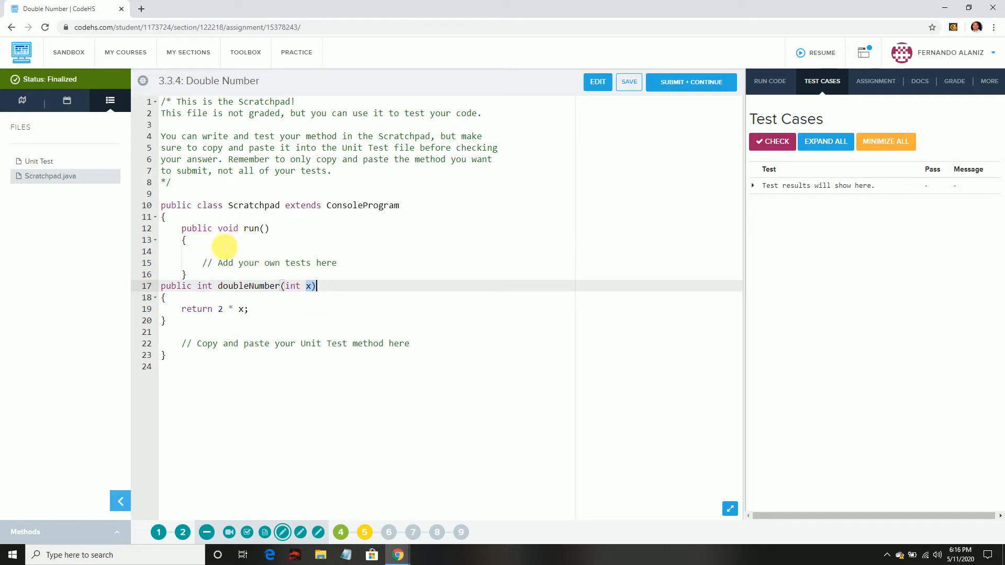
Compare doubleNumber's return statement between the Unit Test and Scratchpad.java files.
{"action": "left_click", "coordinate": [39, 161]}
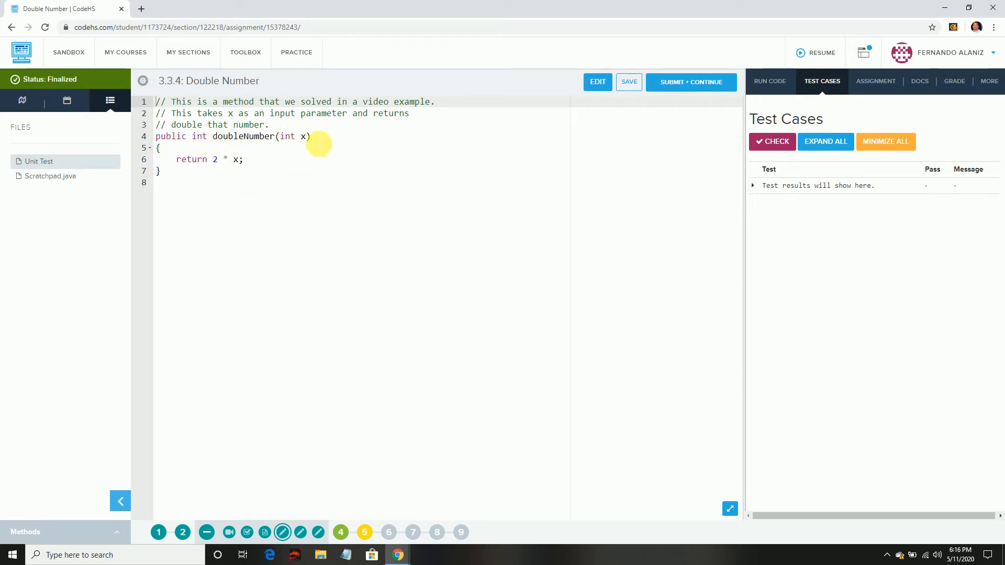
{"action": "double_click", "coordinate": [190, 159]}
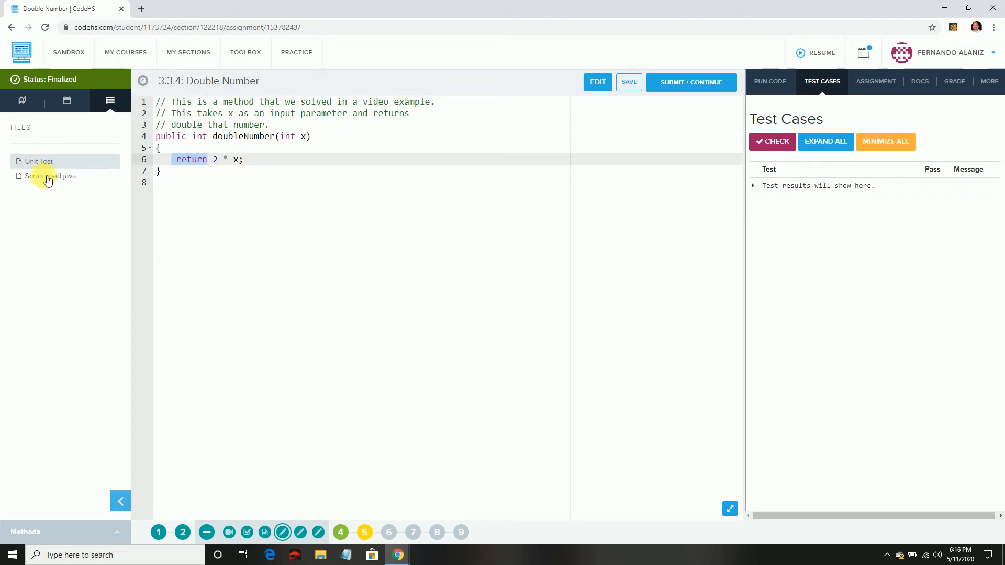
{"action": "left_click", "coordinate": [51, 176]}
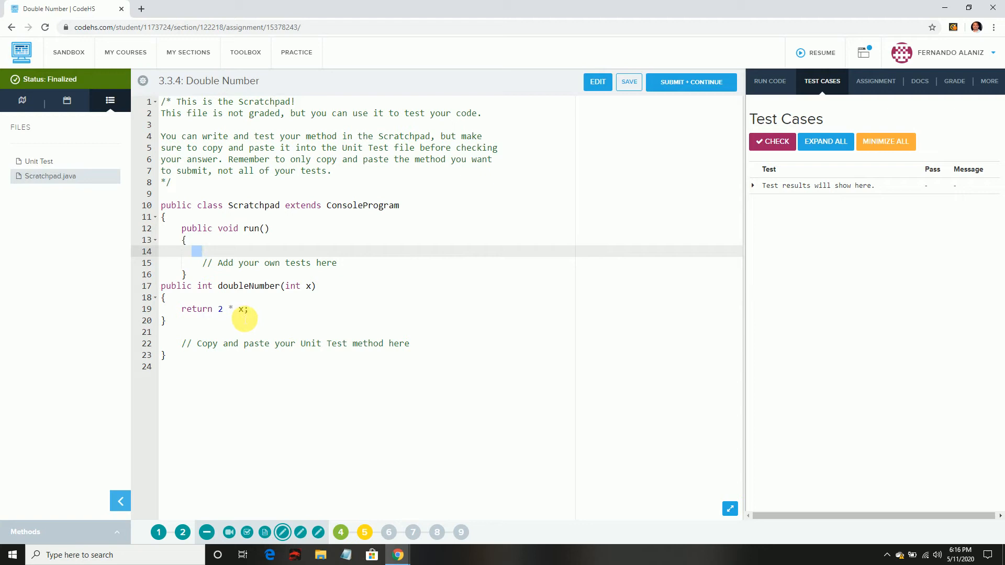
{"action": "double_click", "coordinate": [237, 285]}
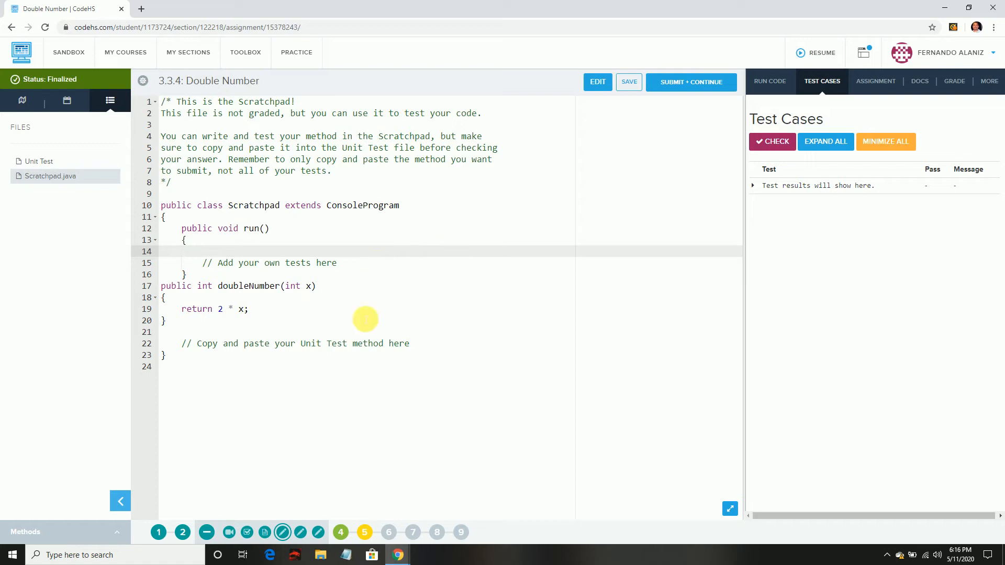
{"action": "mouse_move", "coordinate": [135, 239]}
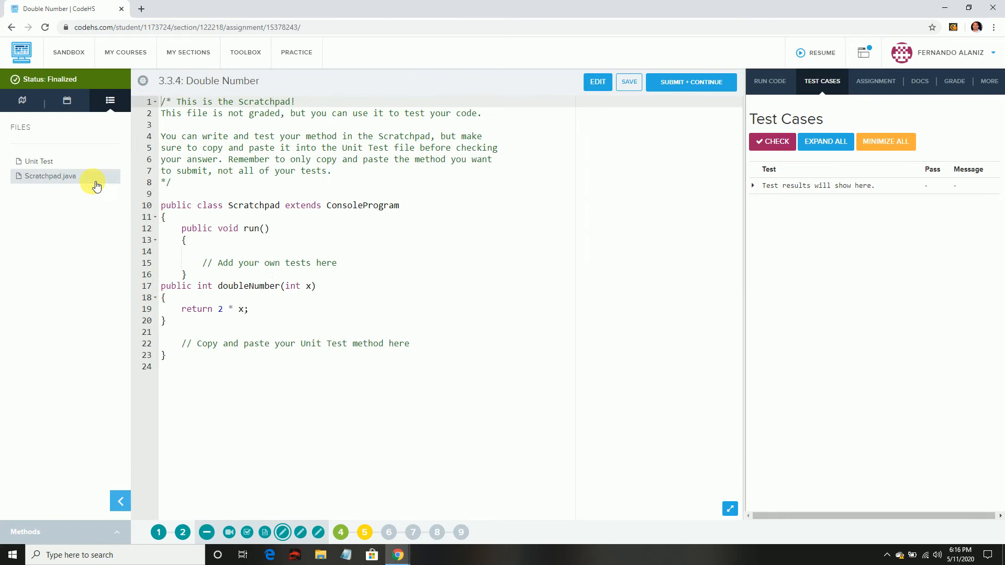
{"action": "left_click", "coordinate": [39, 161]}
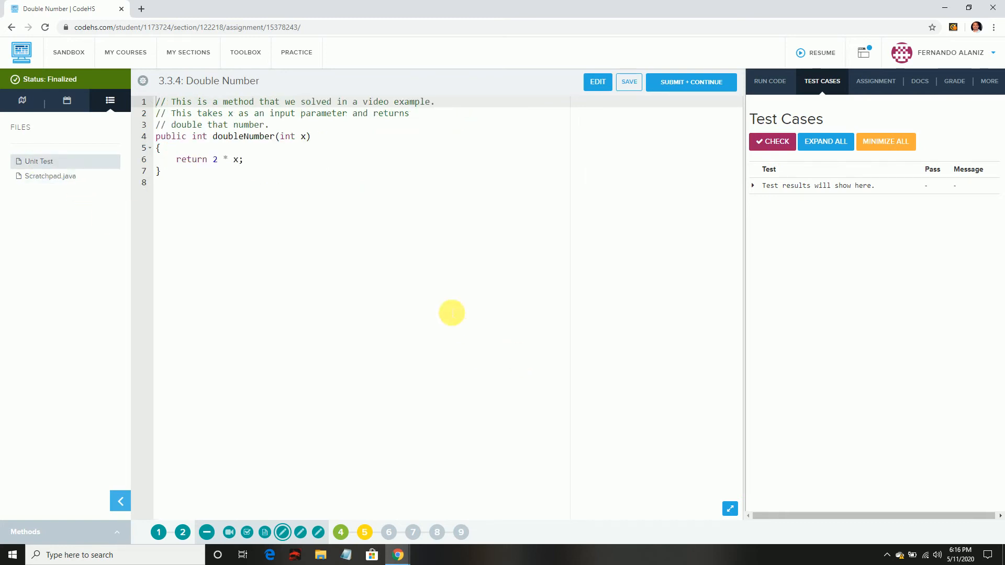
{"action": "mouse_move", "coordinate": [558, 163]}
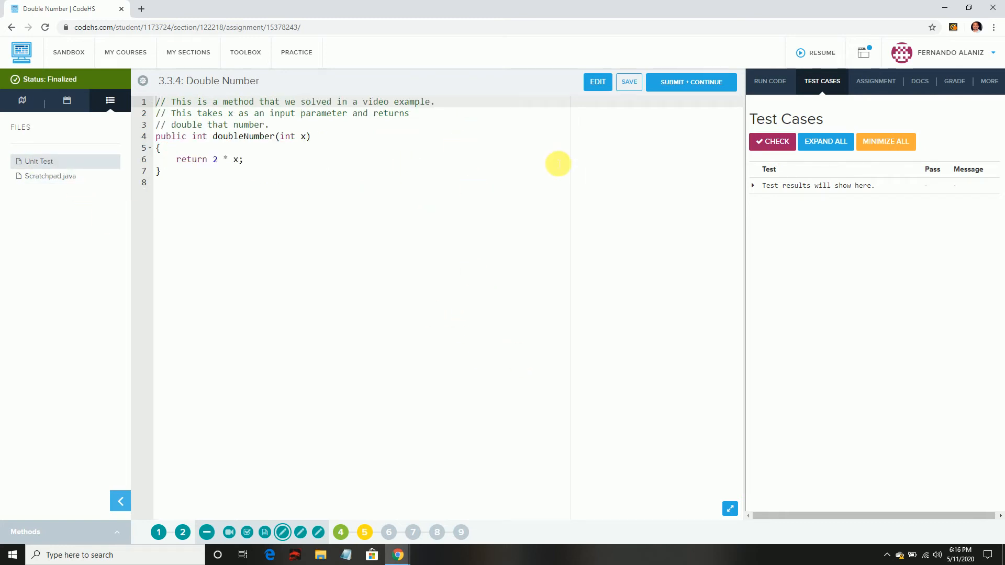
{"action": "mouse_move", "coordinate": [300, 534]}
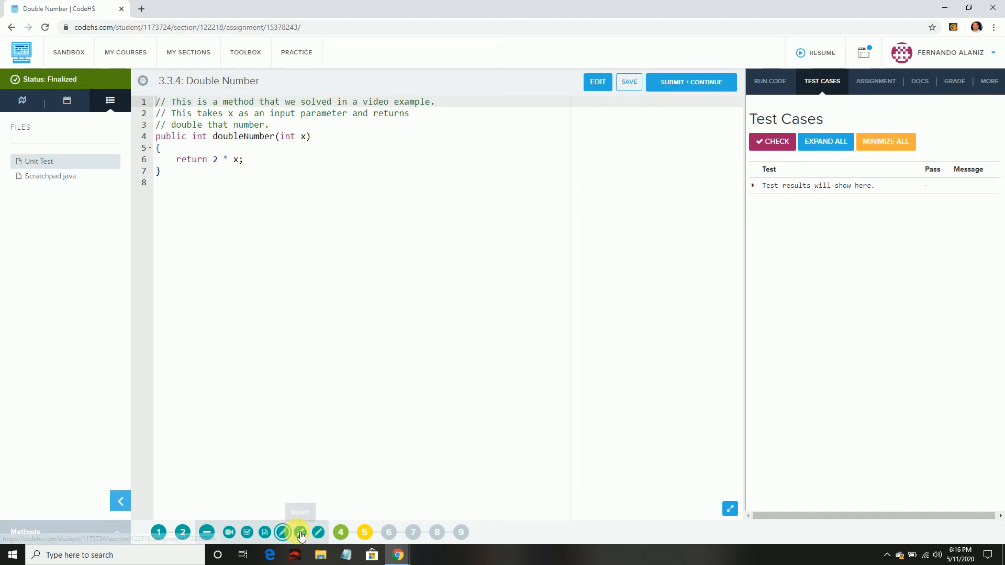
Move to the Square exercise and review its square method in Unit Test and Scratchpad.
{"action": "left_click", "coordinate": [300, 532]}
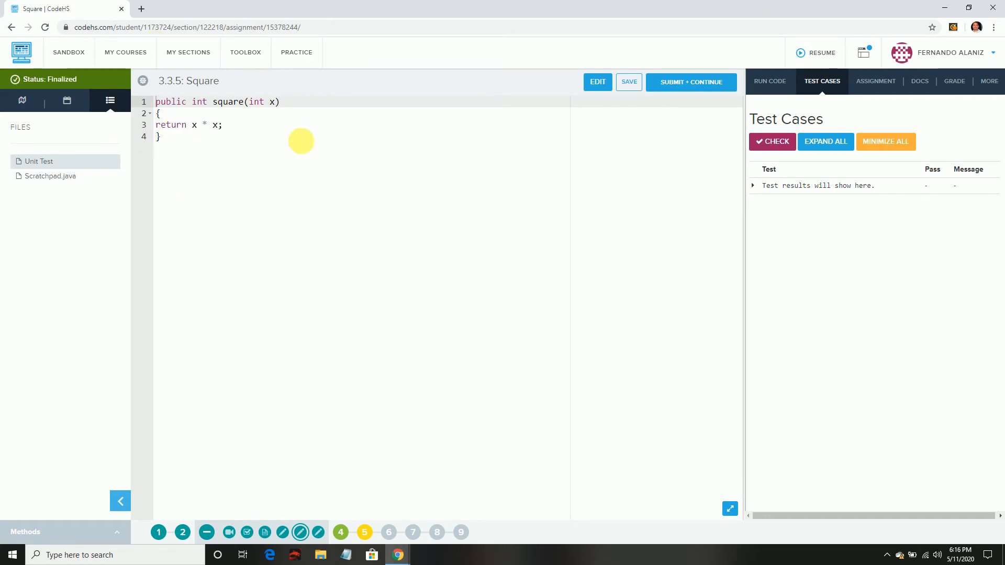
{"action": "mouse_move", "coordinate": [198, 103]}
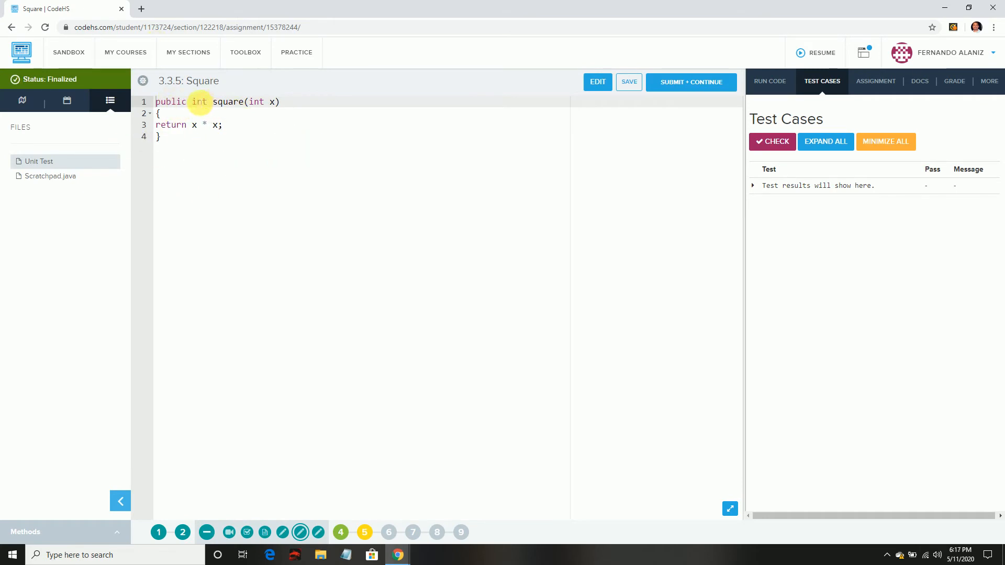
{"action": "left_click", "coordinate": [273, 102]}
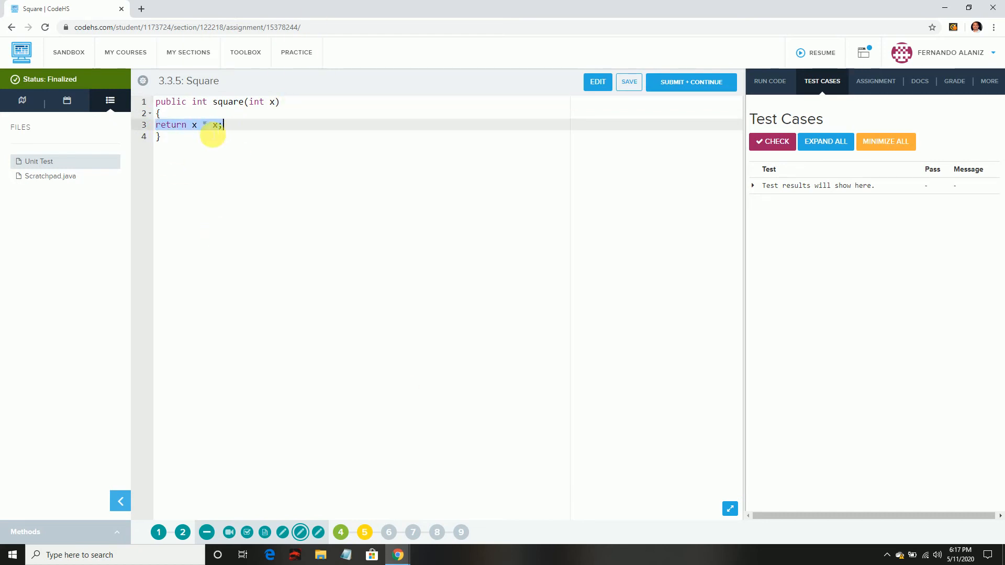
{"action": "mouse_move", "coordinate": [171, 178]}
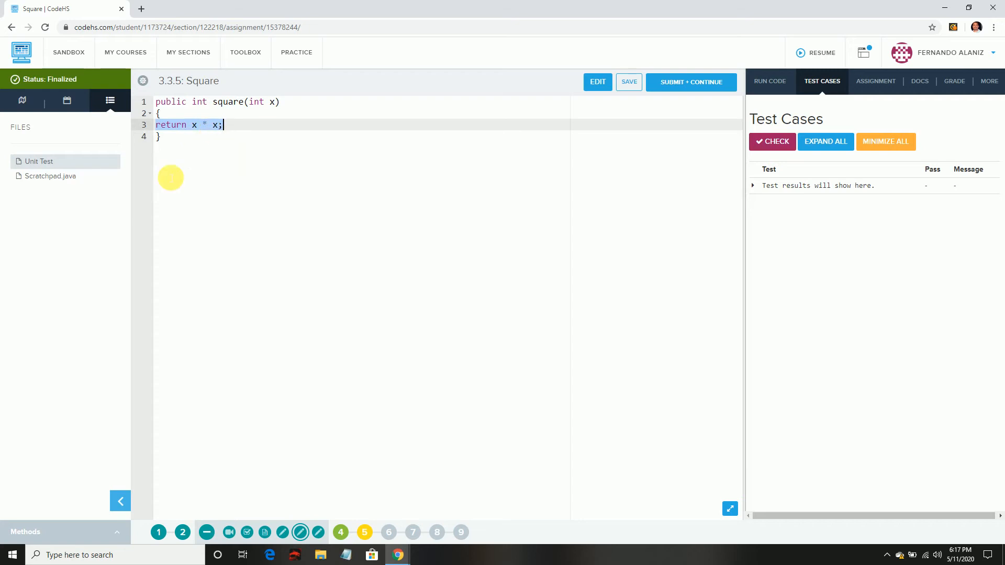
{"action": "left_click", "coordinate": [50, 176]}
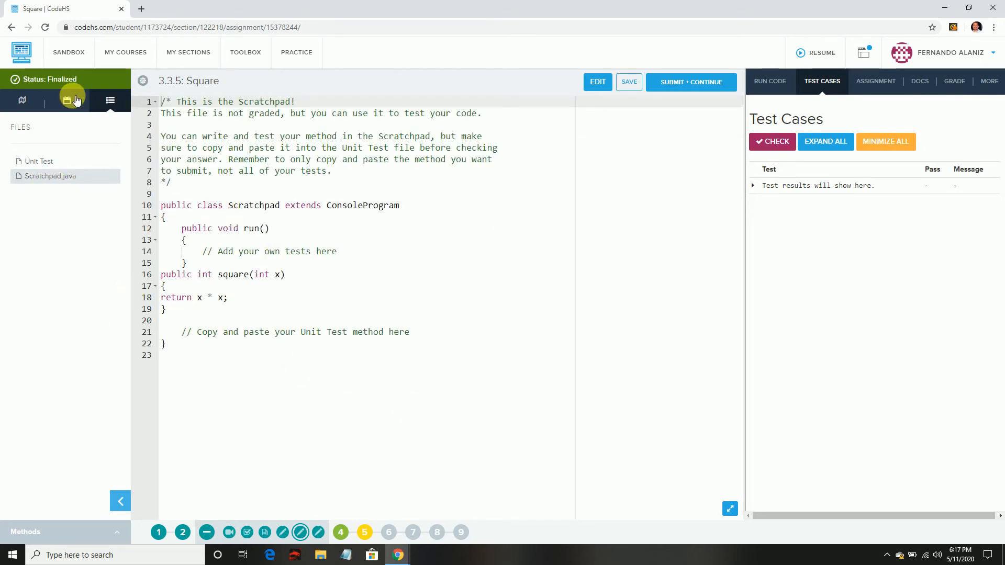
{"action": "left_click", "coordinate": [38, 162]}
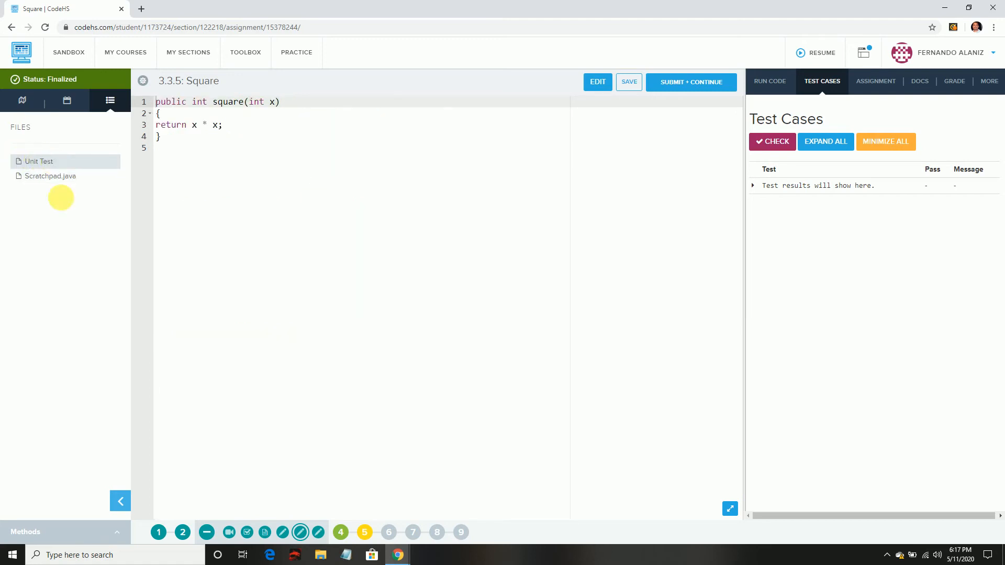
{"action": "mouse_move", "coordinate": [29, 233]}
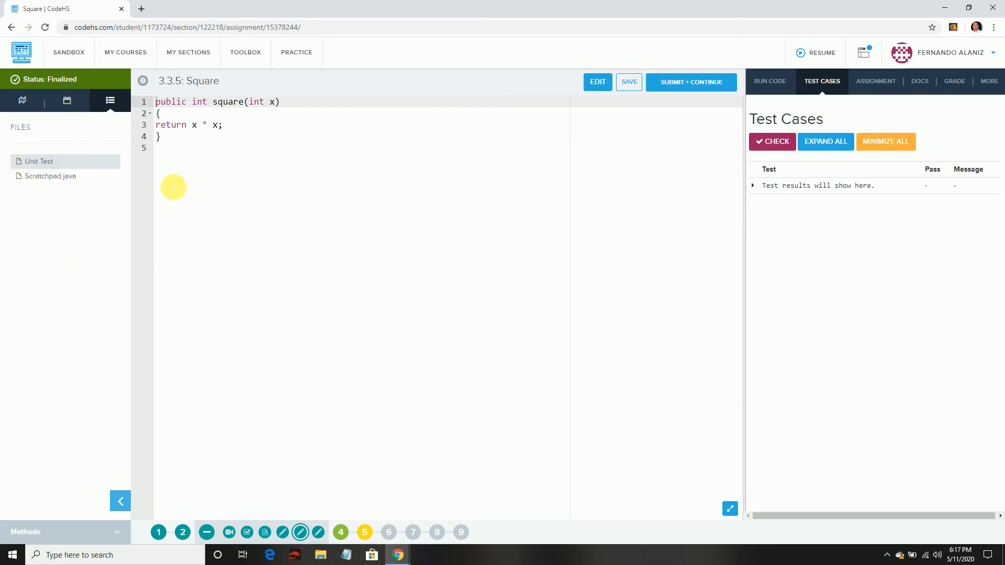
{"action": "mouse_move", "coordinate": [252, 250]}
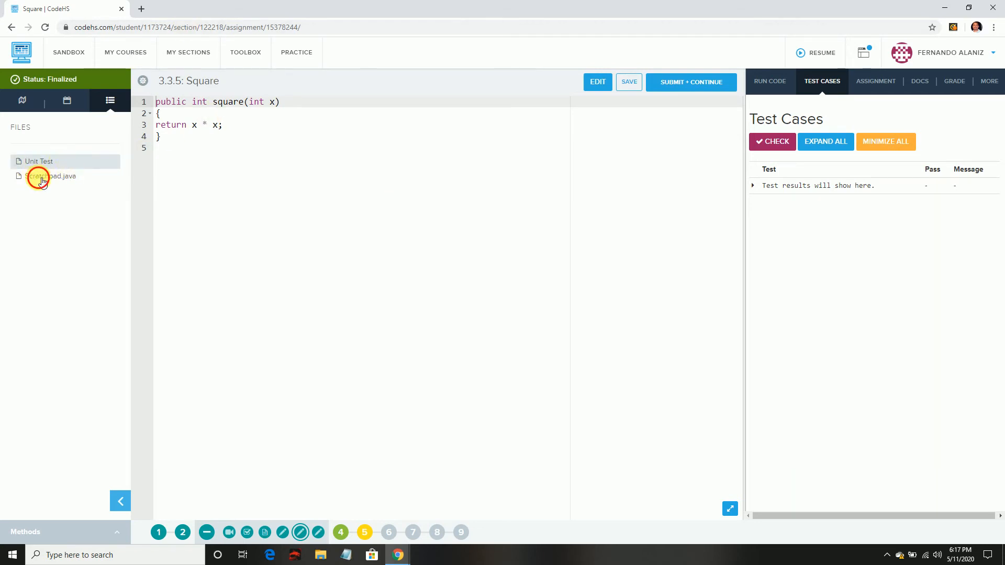
{"action": "left_click", "coordinate": [50, 176]}
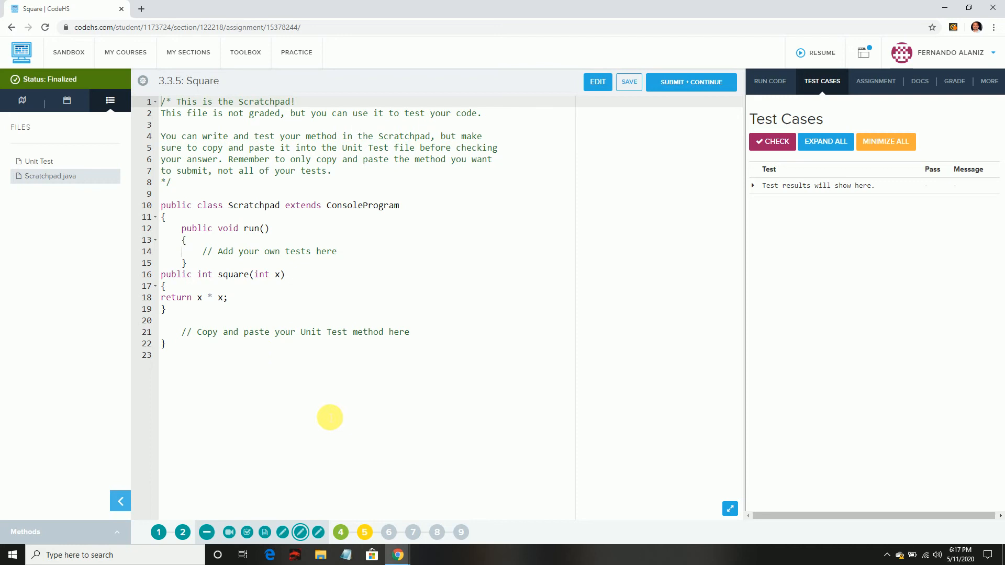
{"action": "mouse_move", "coordinate": [460, 437]}
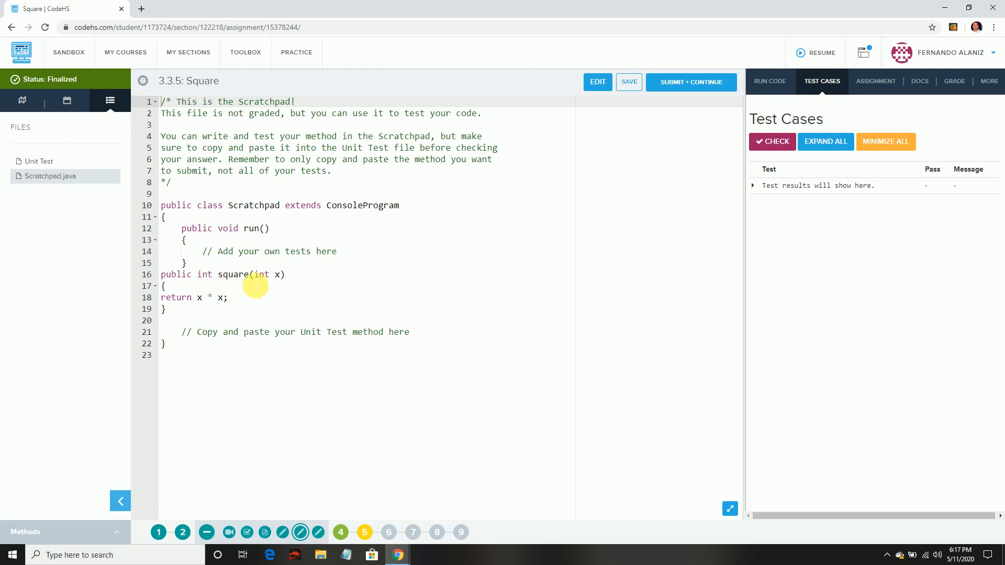
{"action": "mouse_move", "coordinate": [262, 274]}
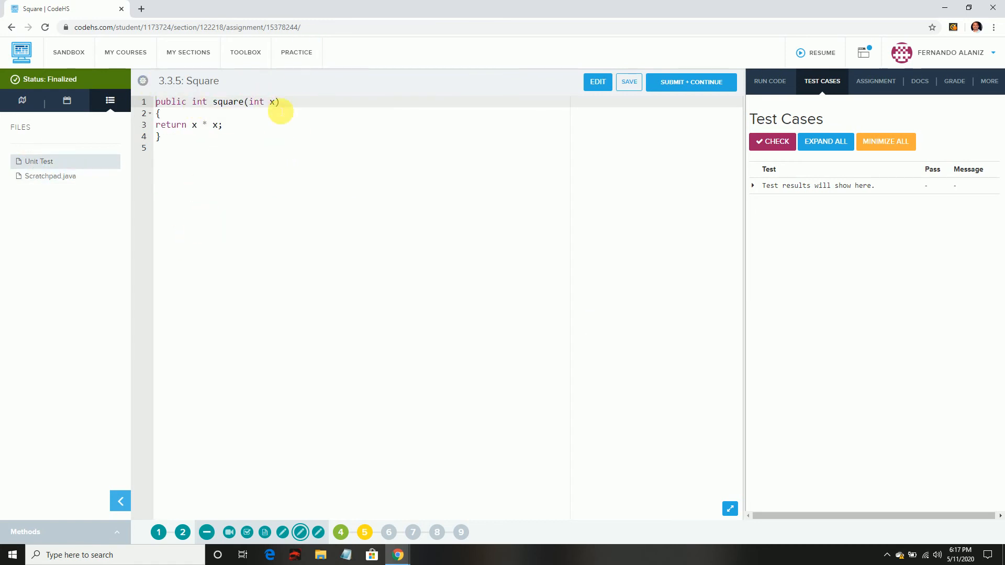
{"action": "mouse_move", "coordinate": [447, 254]}
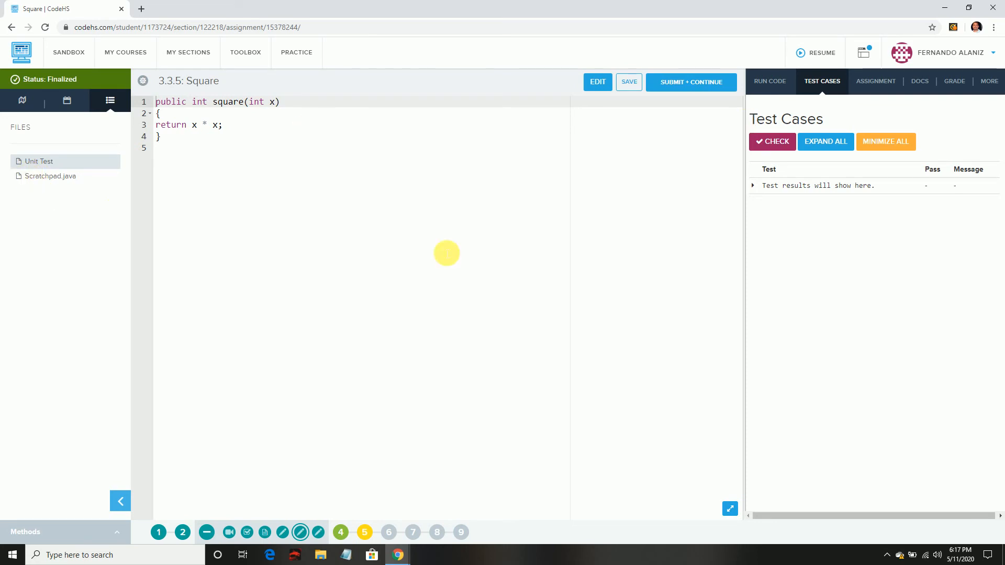
Leave Square's Unit Test and go on to exercise 3.3.6 Average.
{"action": "left_click", "coordinate": [50, 176]}
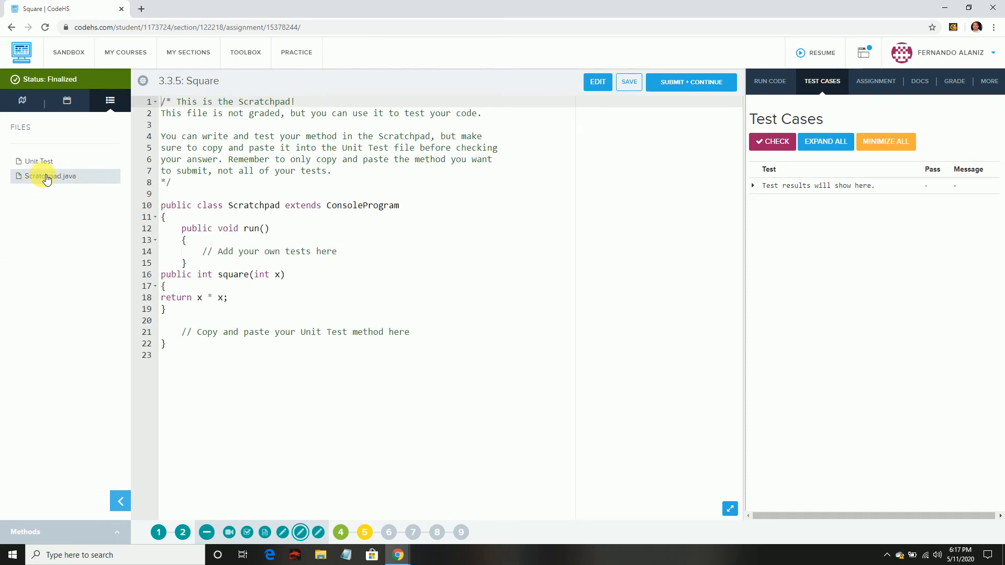
{"action": "left_click", "coordinate": [39, 162]}
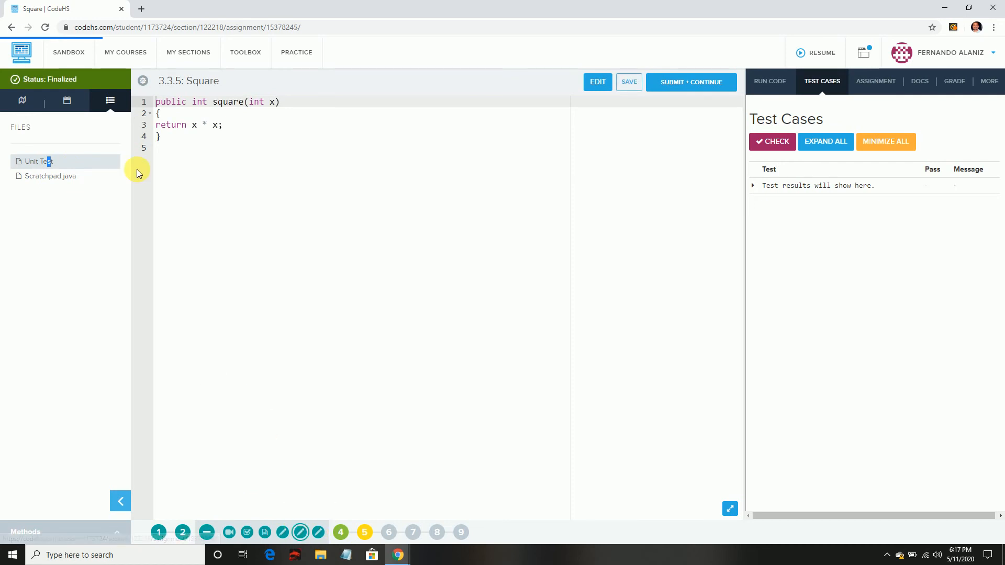
{"action": "left_click", "coordinate": [364, 532]}
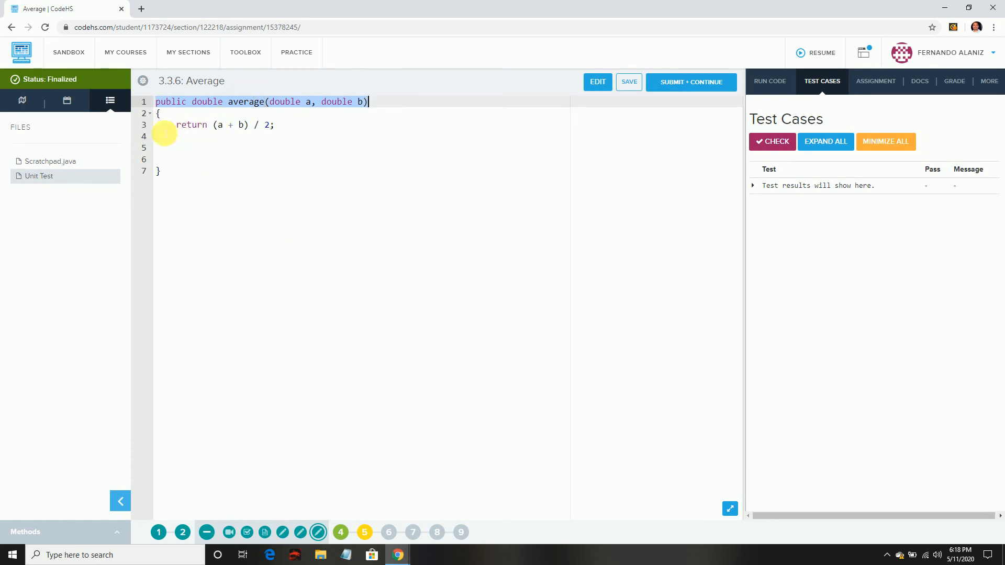
Check Average's Scratchpad.java and Unit Test, then show the Assignment description with its 5.0/5 Finalized grade.
{"action": "left_click", "coordinate": [161, 137]}
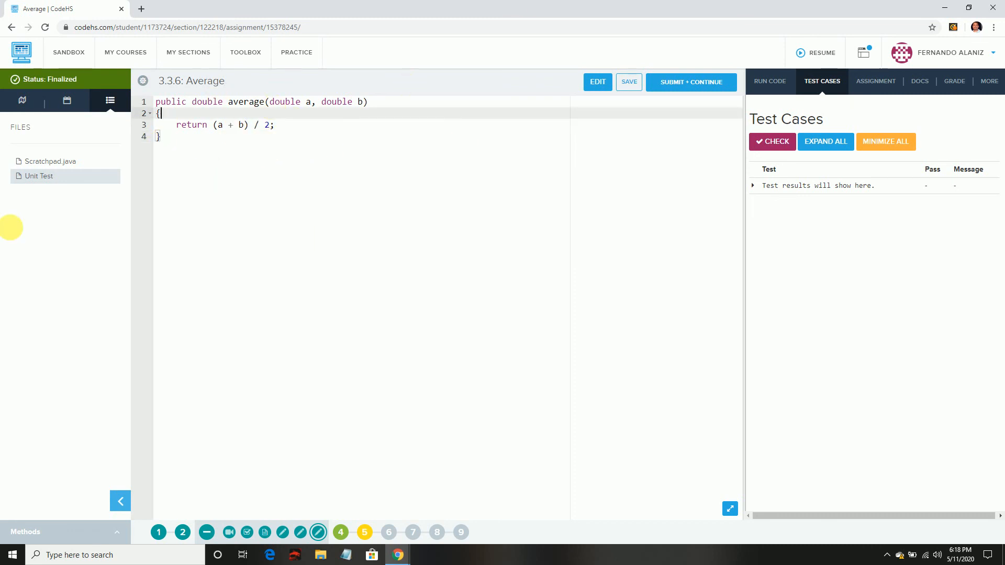
{"action": "left_click", "coordinate": [50, 161]}
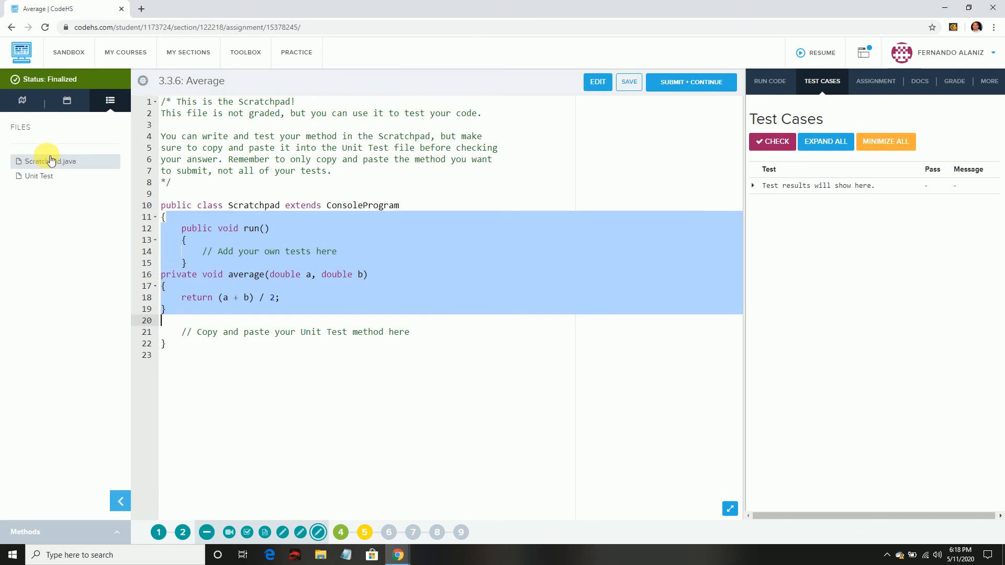
{"action": "left_click", "coordinate": [39, 176]}
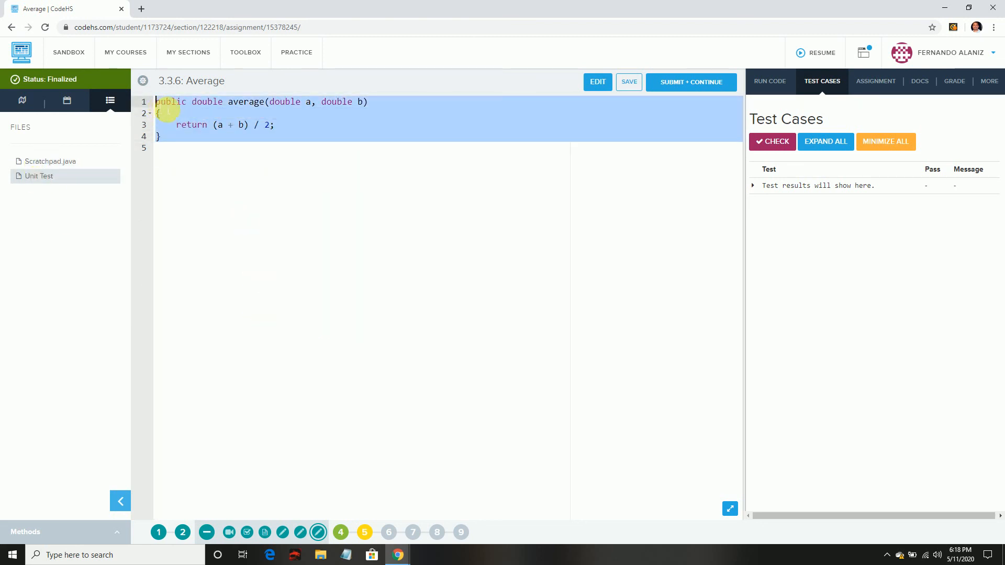
{"action": "left_click", "coordinate": [875, 80]}
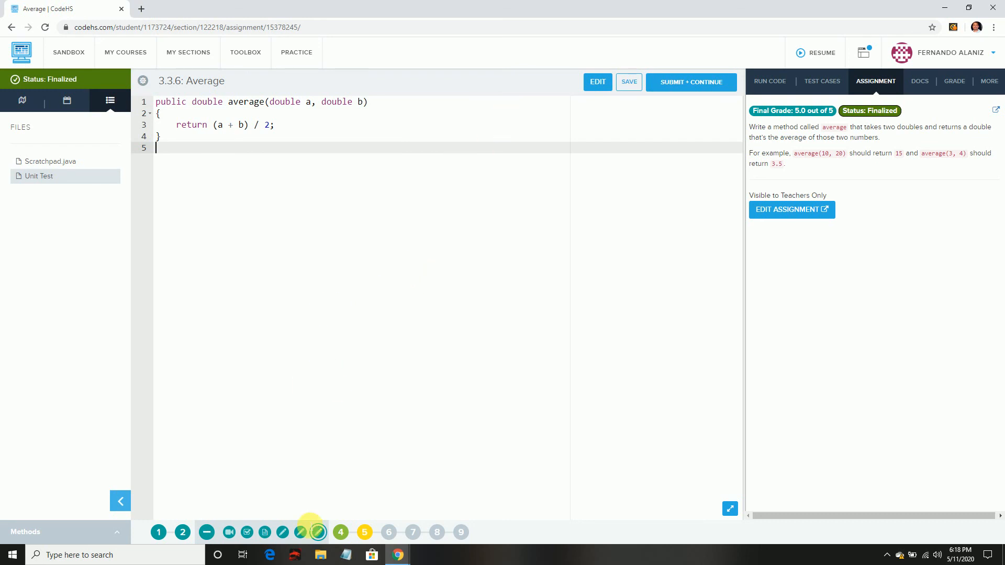
{"action": "mouse_move", "coordinate": [342, 532]}
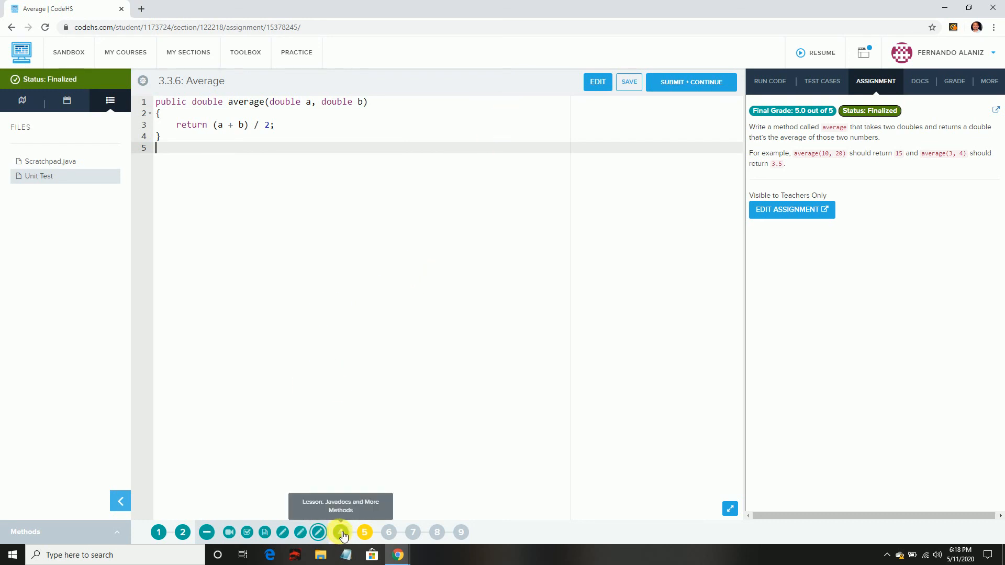